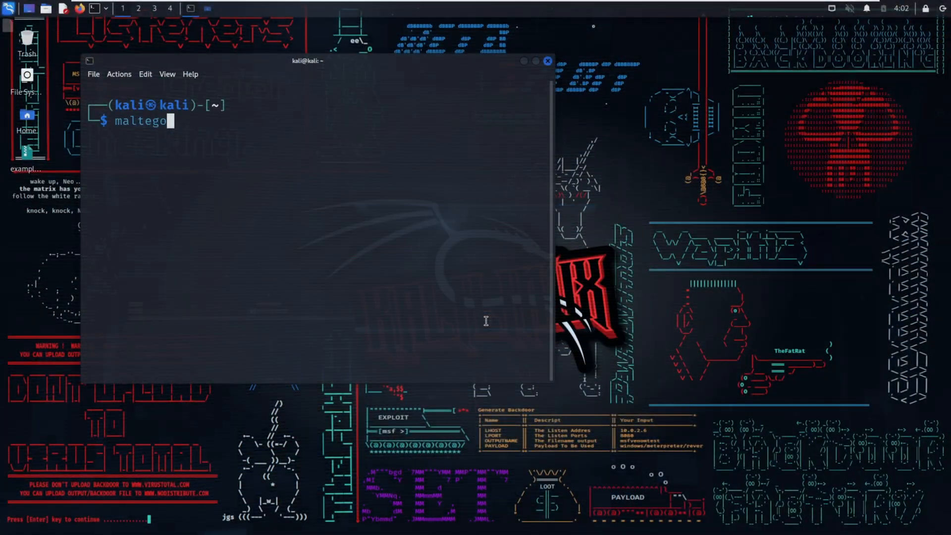
# - Launch Maltego CaseFile by entering the maltego command in the Kali terminal
pyautogui.press('Return')
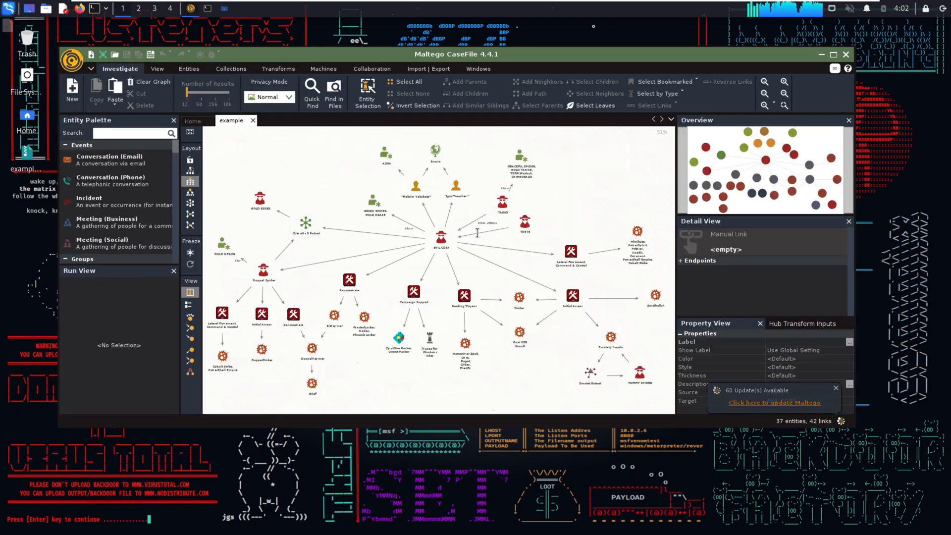
# - Maximize the CaseFile window and scroll the Entity Palette to person entity types
pyautogui.click(784, 82)
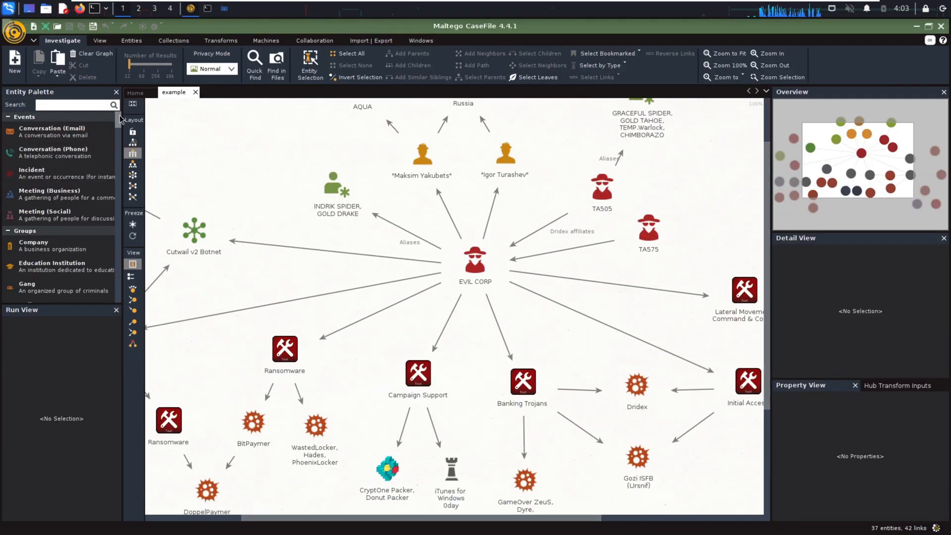
pyautogui.scroll(-3)
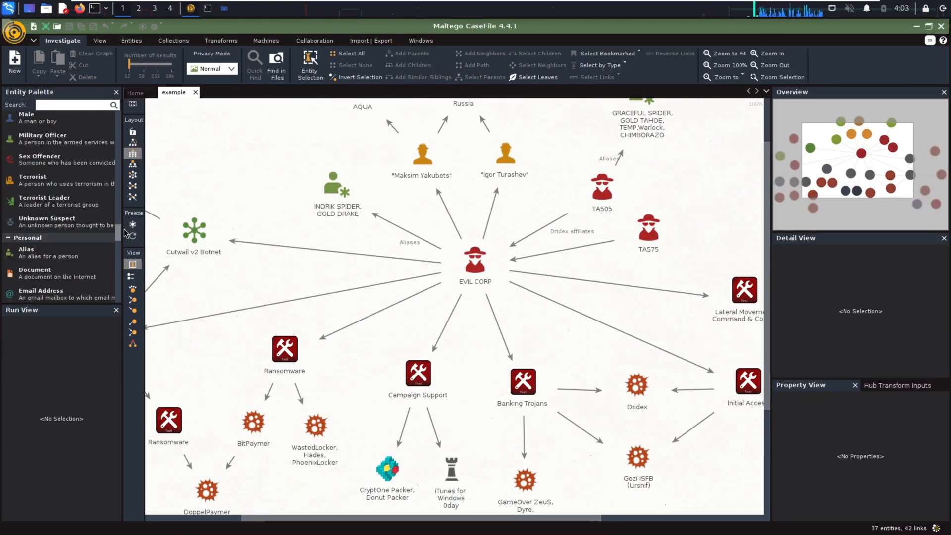